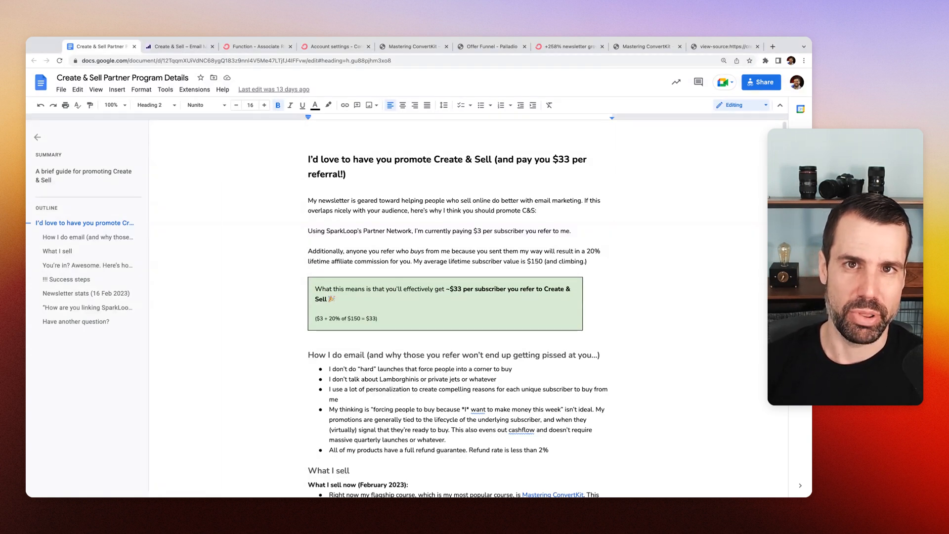
Review the ConvertKit automation mapping RH_PARTNER to original_affiliate, scrolling through its workflow
click(309, 159)
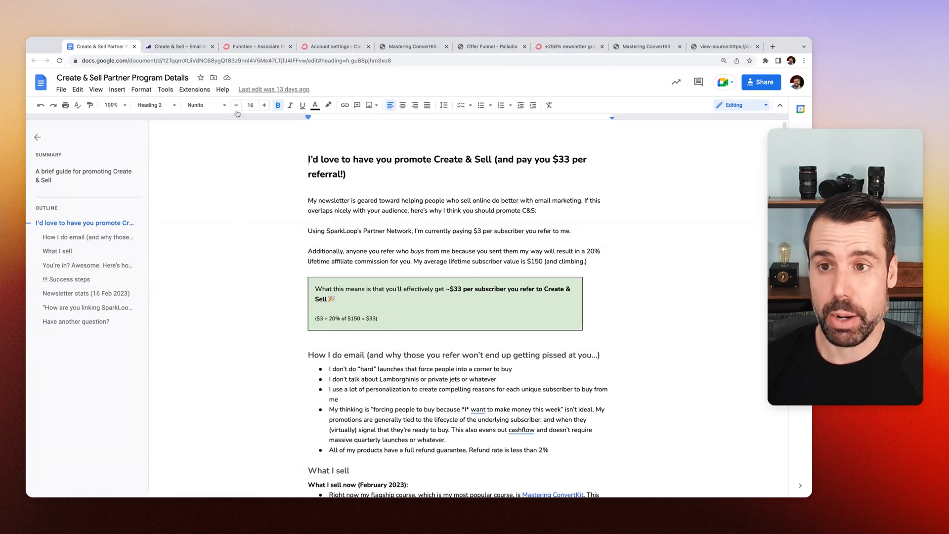
click(257, 46)
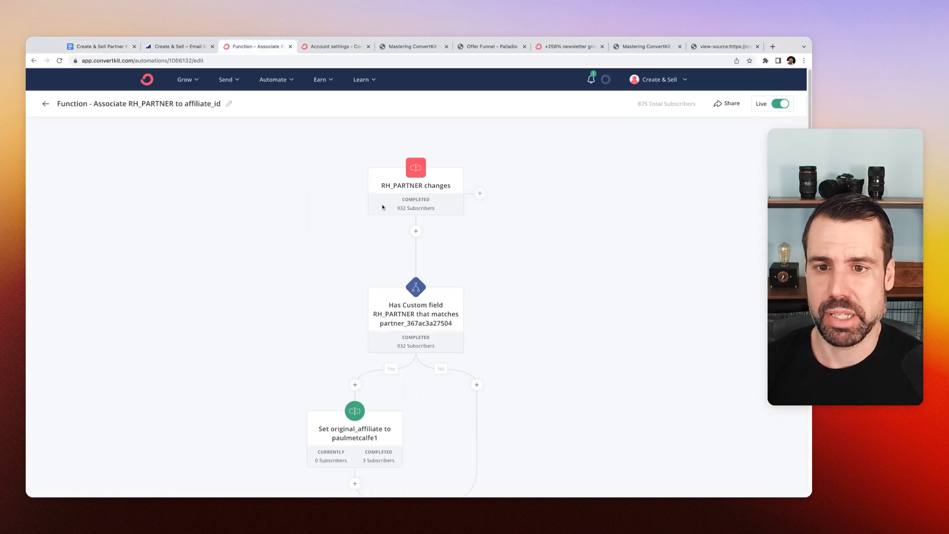
scroll(down, 3)
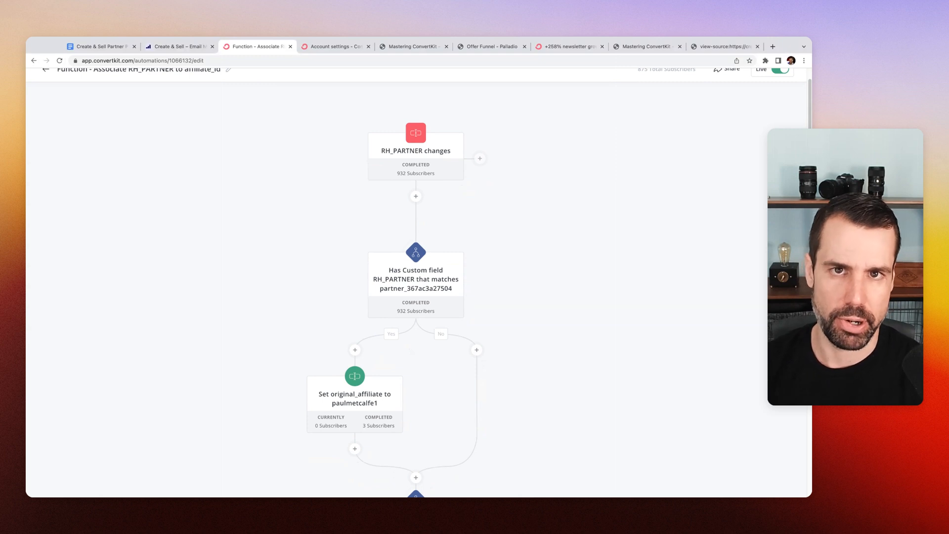
mouse_move(515, 271)
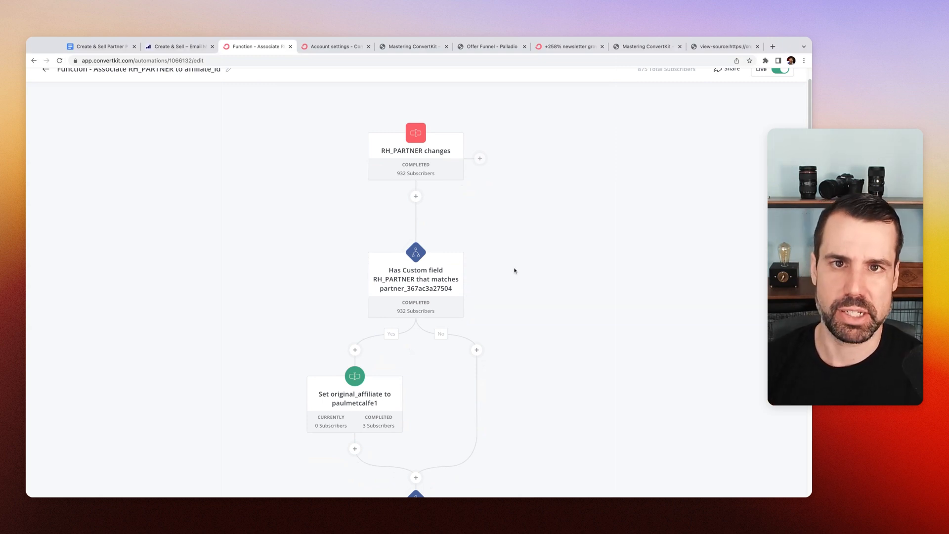
scroll(down, 3)
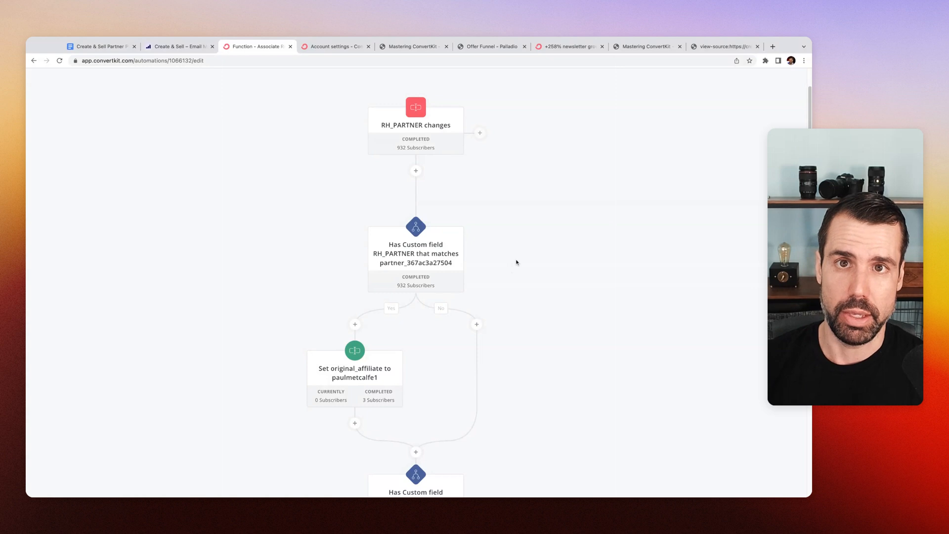
mouse_move(516, 262)
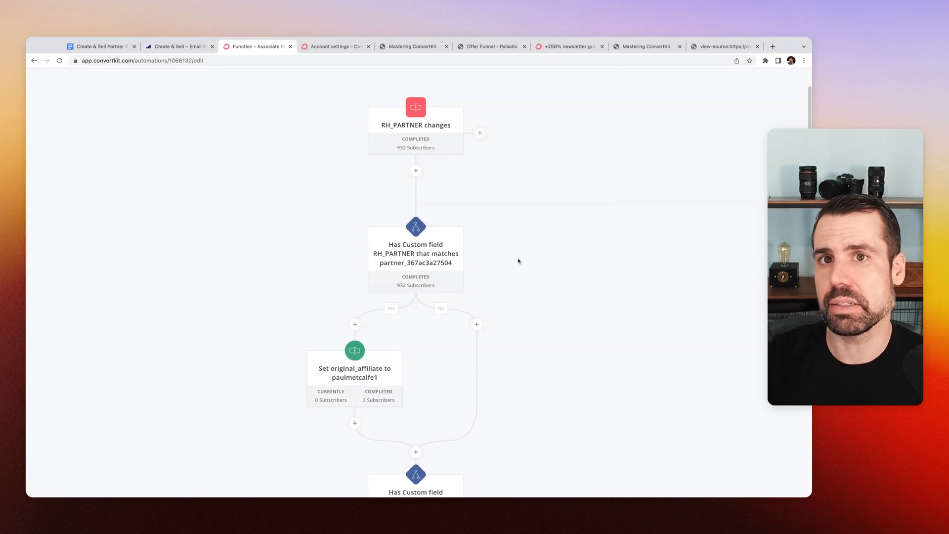
mouse_move(416, 259)
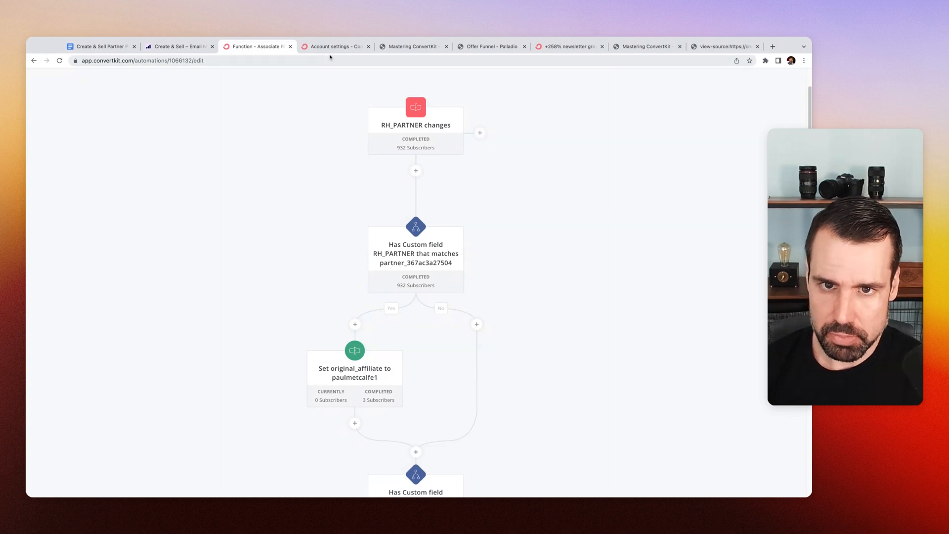
Bring up the archived '+258% newsletter' issue with its RightMessage recommendation block
click(568, 46)
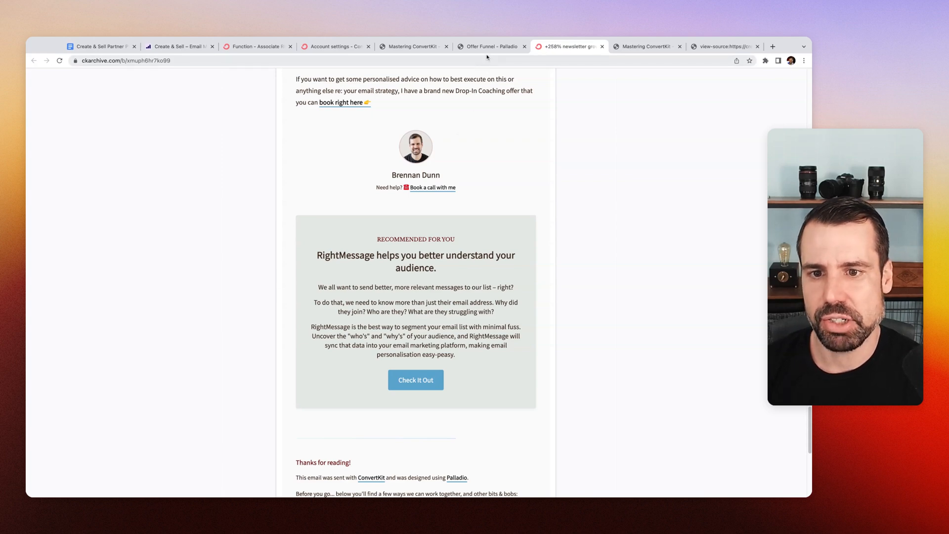
Look over the Palladio Offer Funnel widget's pitch headlines, URLs and quotes
click(492, 47)
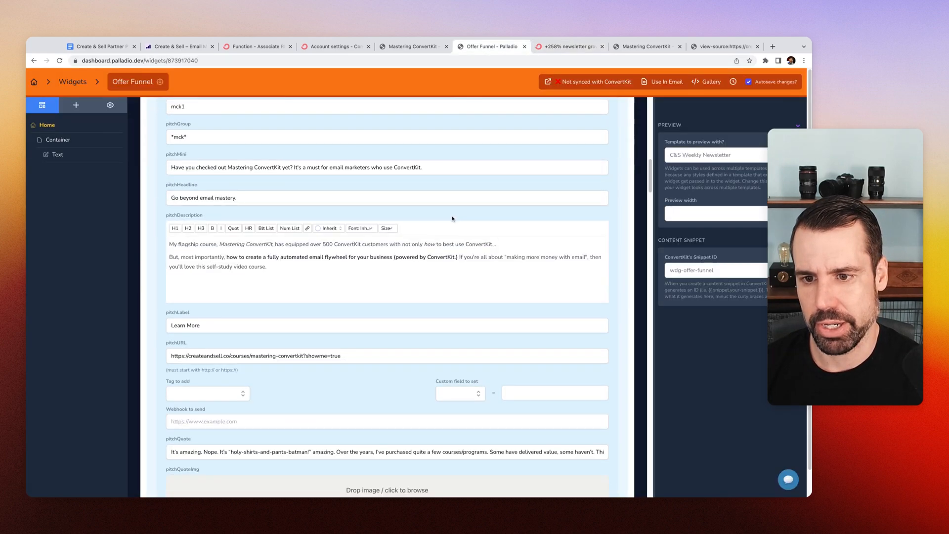
scroll(down, 3)
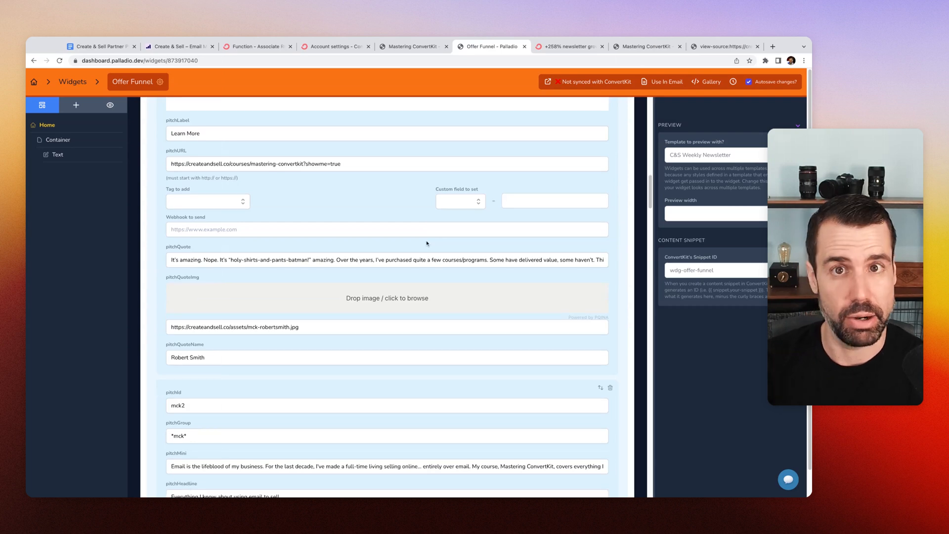
scroll(down, 3)
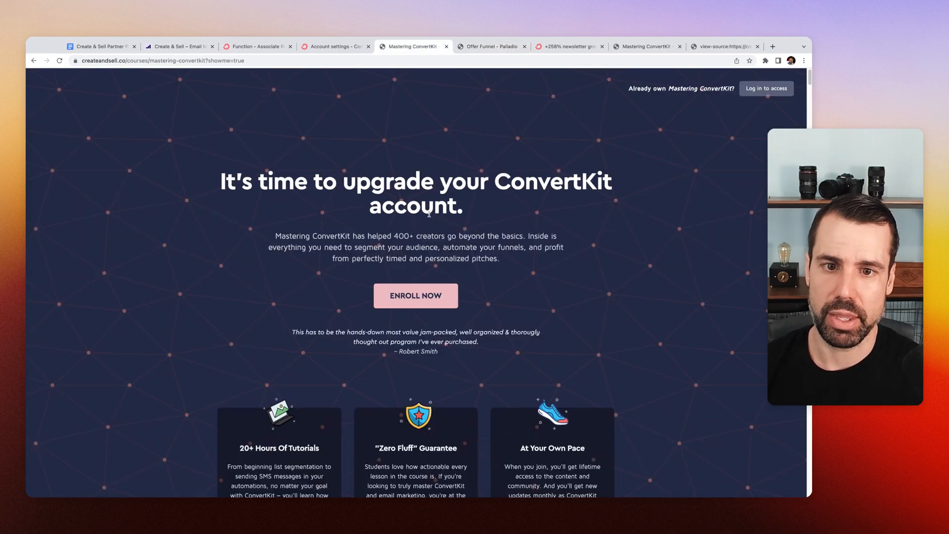
scroll(down, 3)
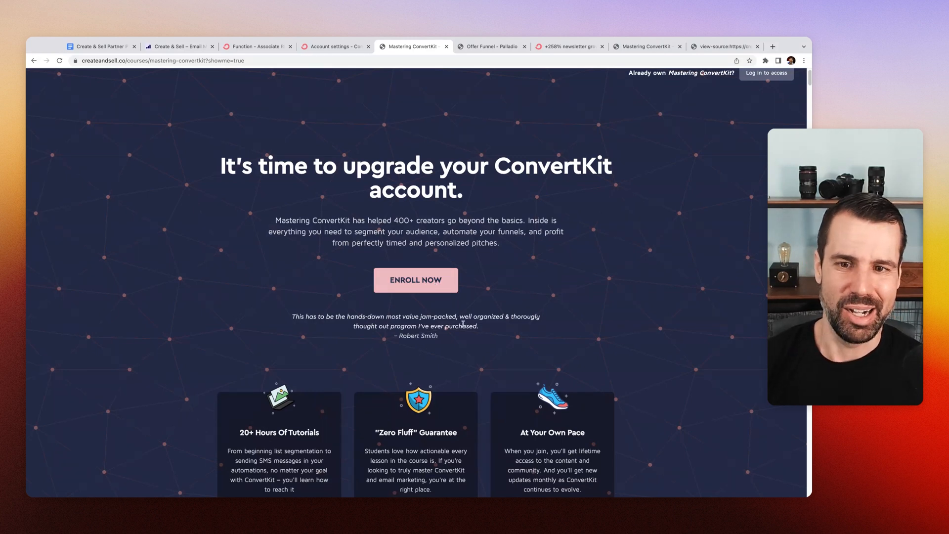
scroll(down, 3)
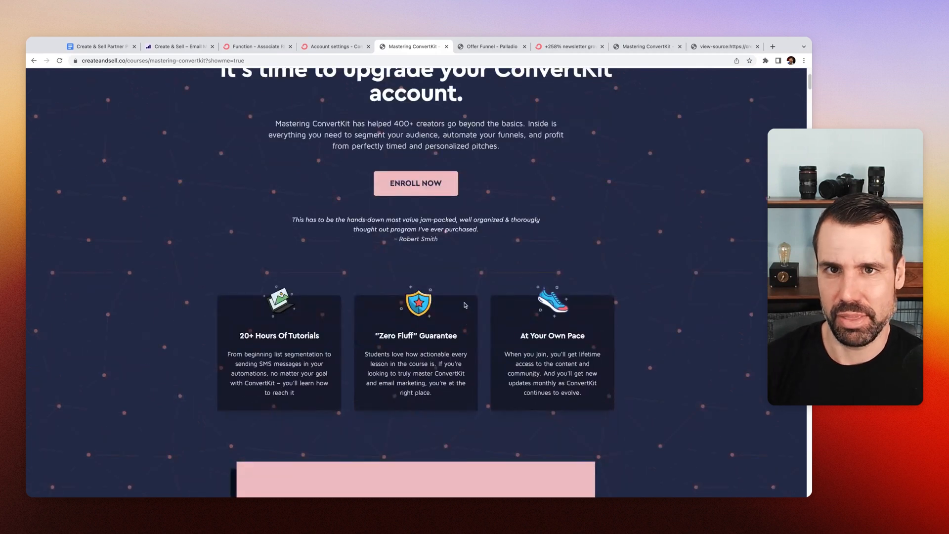
mouse_move(464, 311)
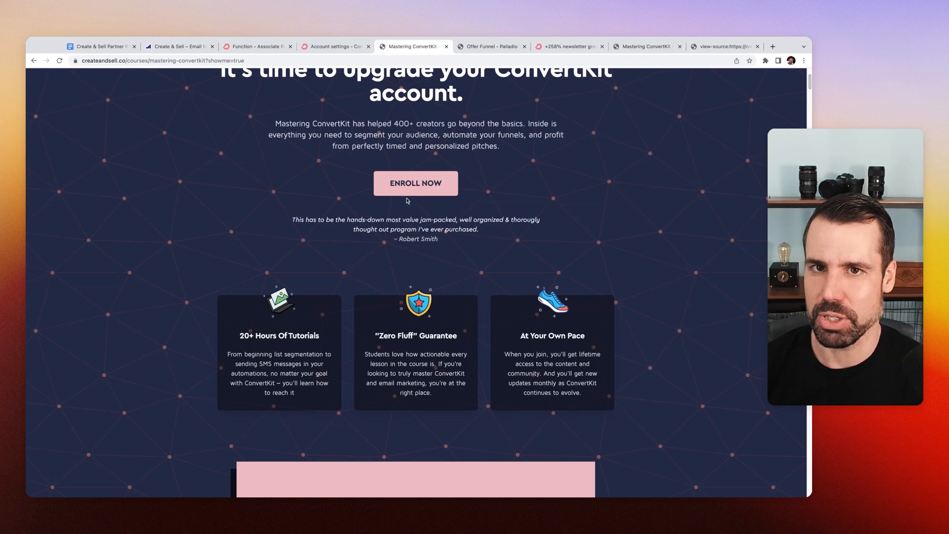
Show the createandsell.co page source with its Tapfiliate tracking script
click(725, 46)
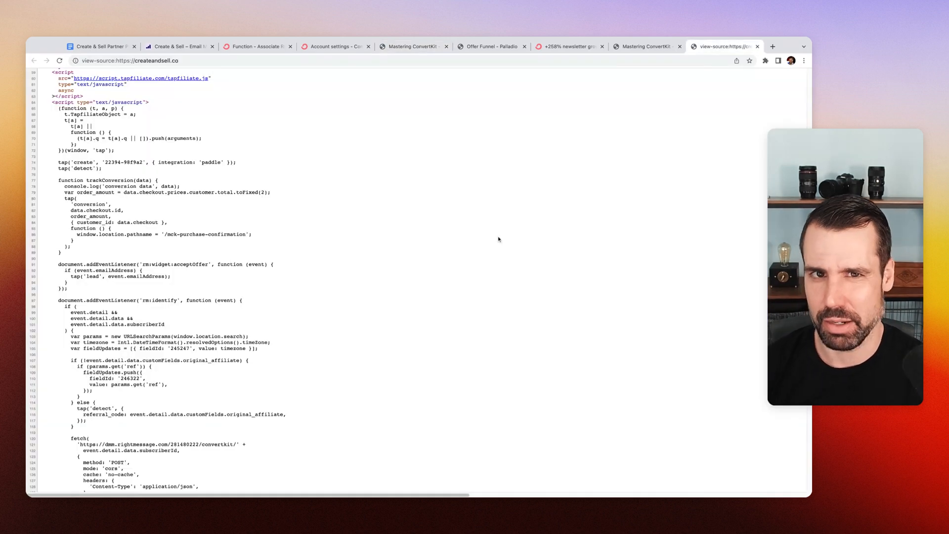
mouse_move(483, 249)
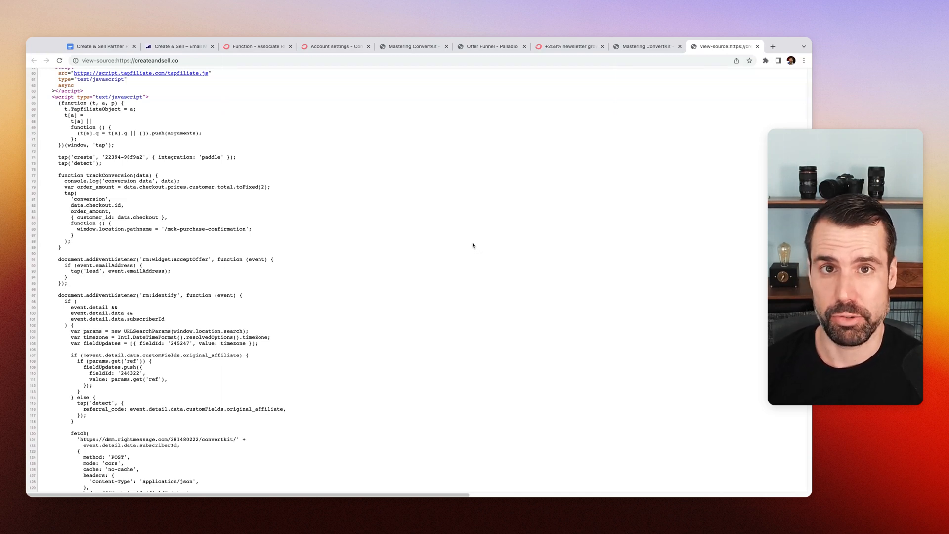
mouse_move(431, 225)
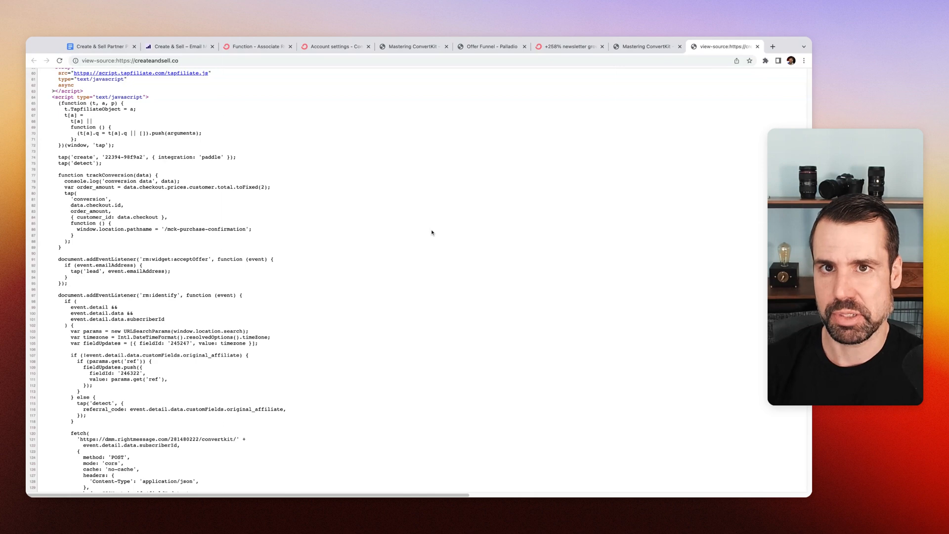
Show ConvertKit's Advanced settings with the subscriber_id email-link tracking option enabled
click(334, 47)
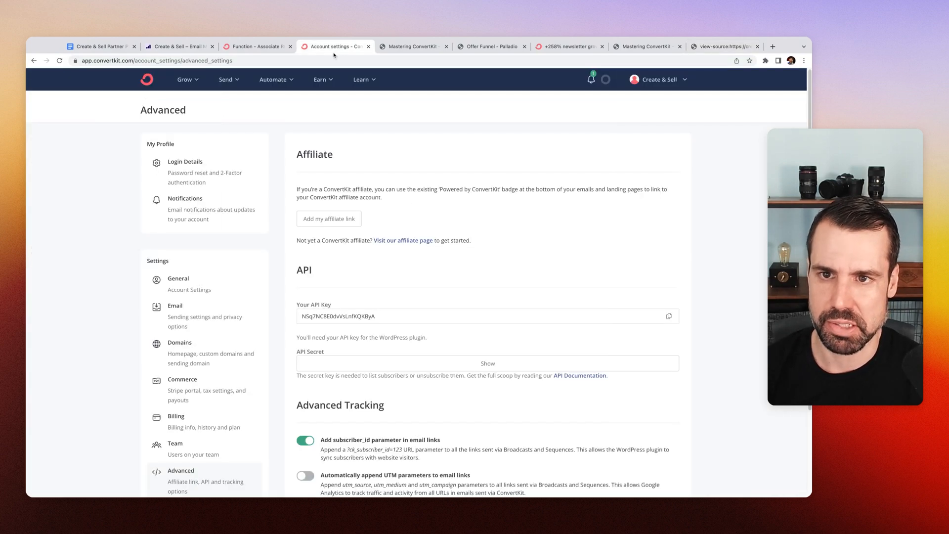
scroll(down, 3)
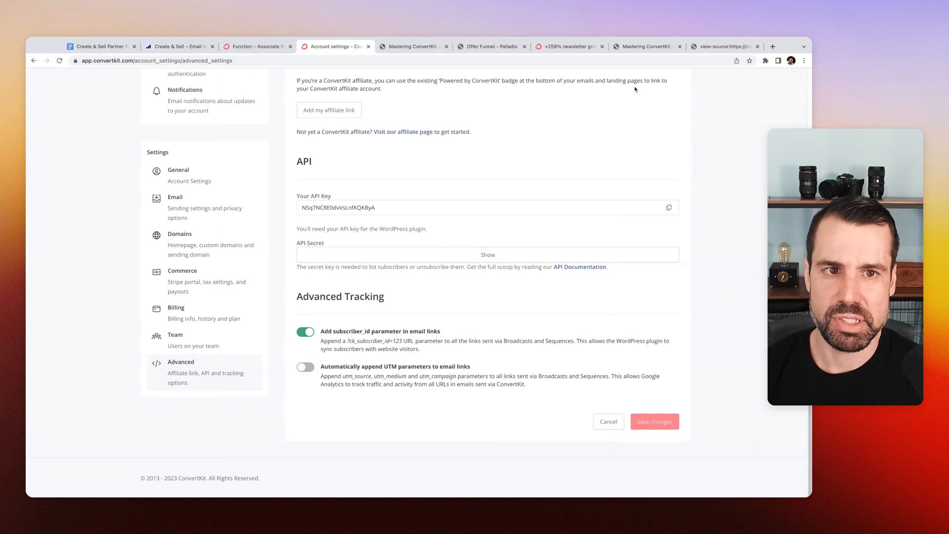
Scroll the createandsell.co source to the end of the rm:identify listener that sets the original affiliate
click(725, 46)
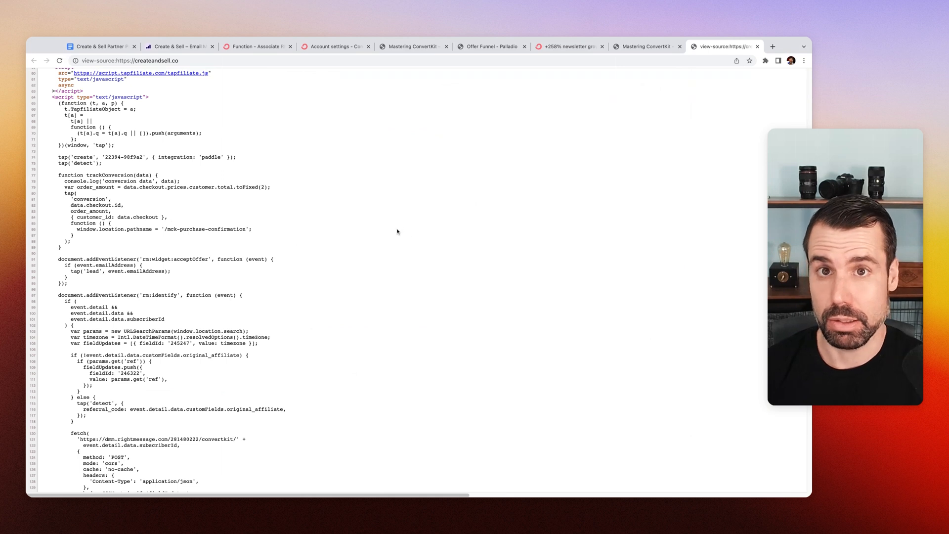
scroll(down, 3)
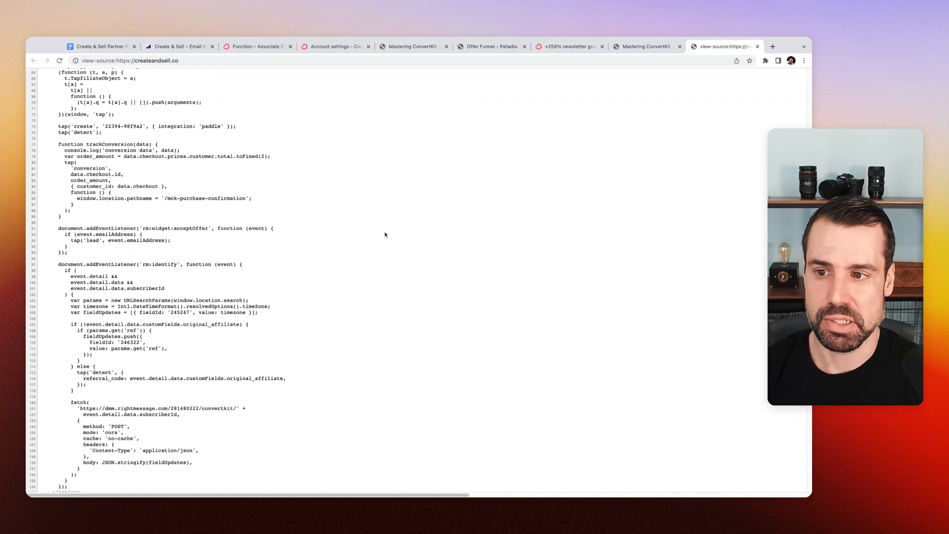
scroll(down, 3)
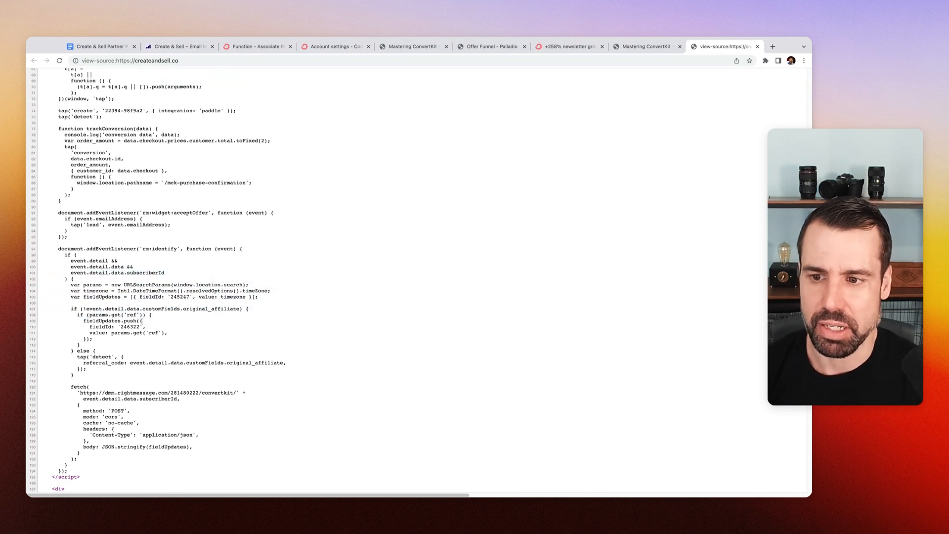
scroll(down, 3)
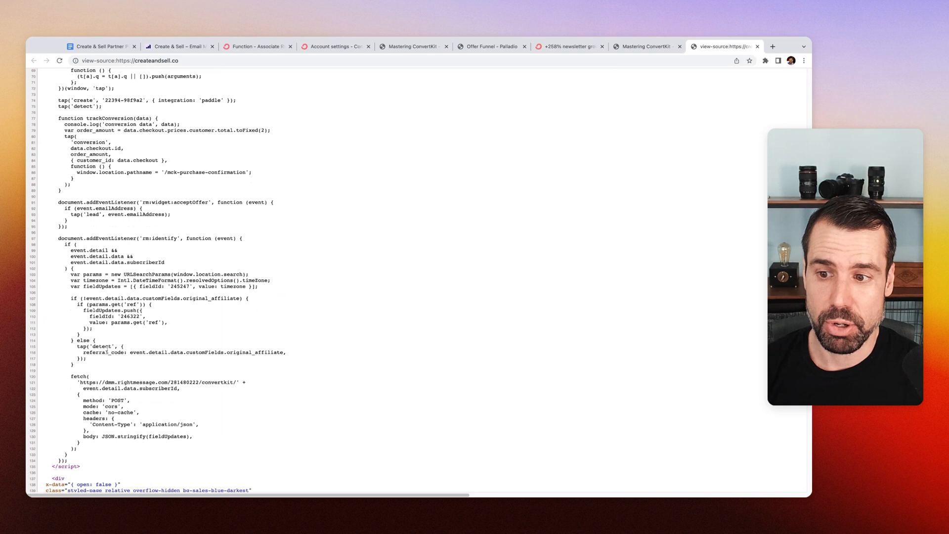
scroll(down, 3)
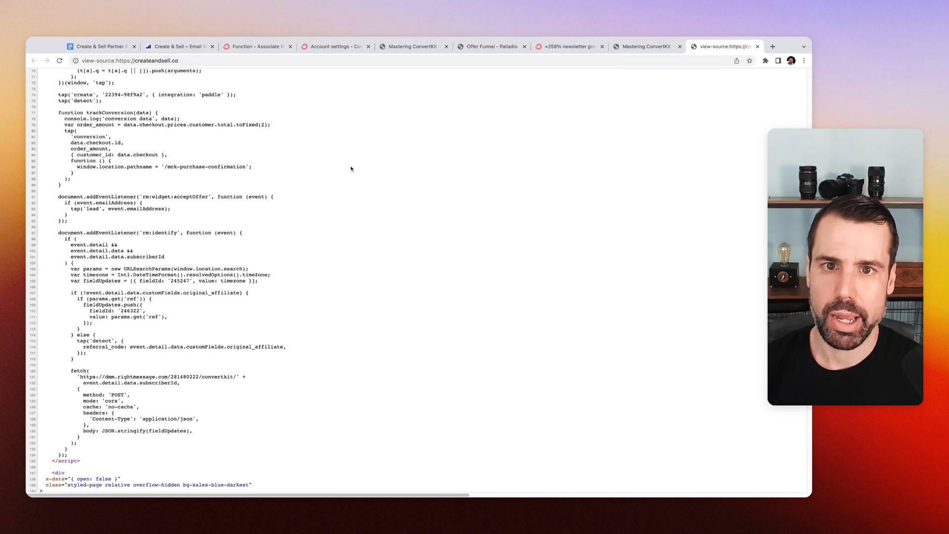
Revisit the Offer Funnel widget's pitch Learn More URL, quote and image fields above the mck2 pitch
click(491, 46)
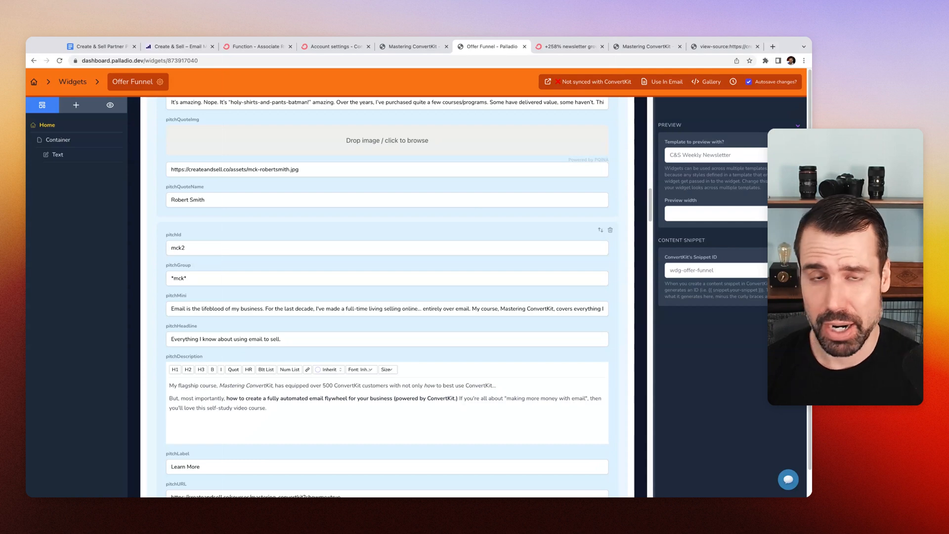
mouse_move(489, 229)
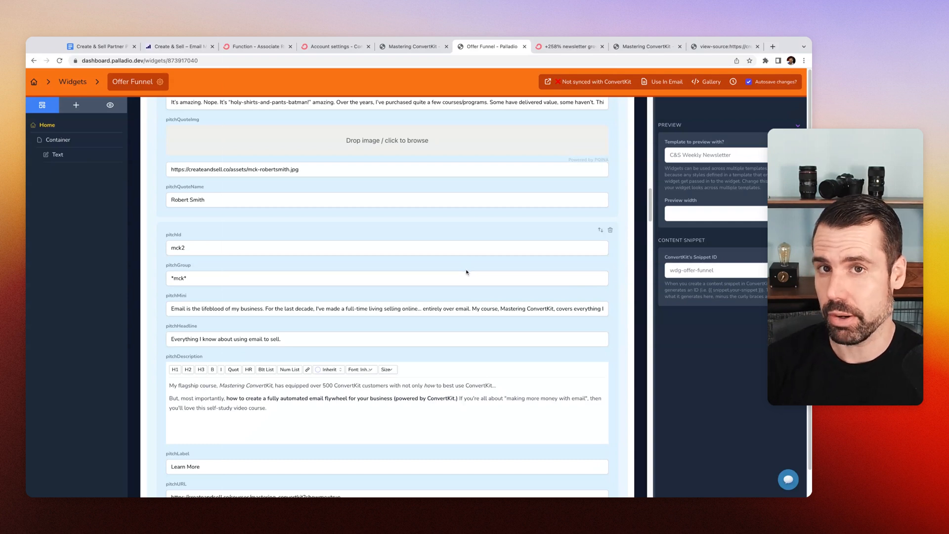
scroll(down, 3)
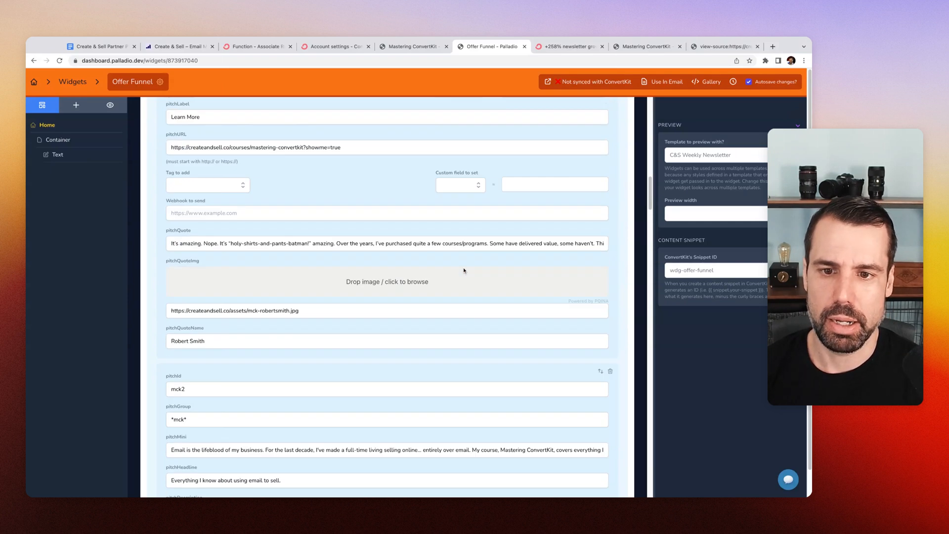